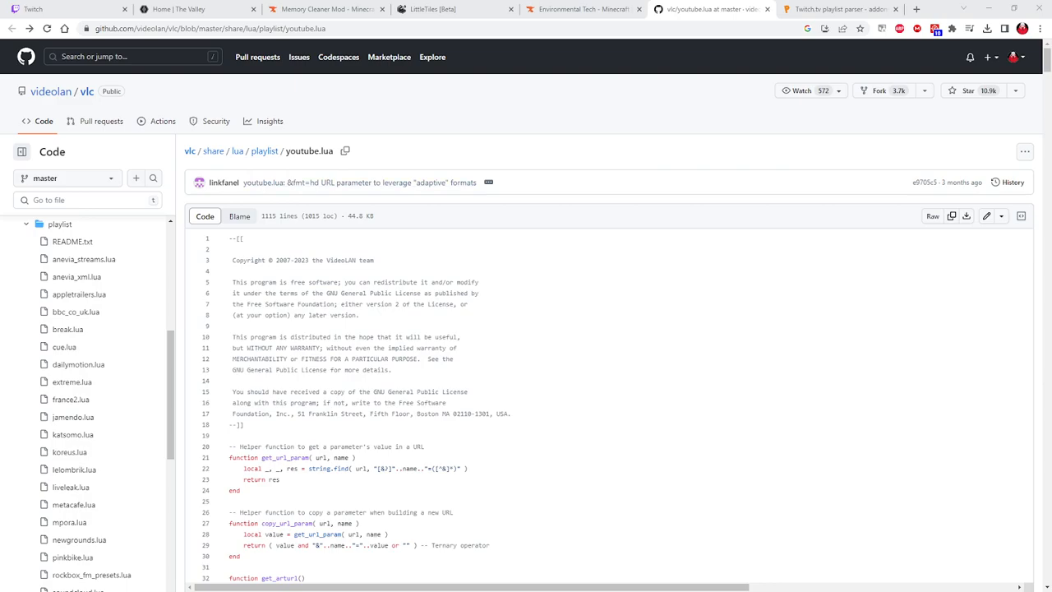
{"action": "mouse_move", "coordinate": [64, 346]}
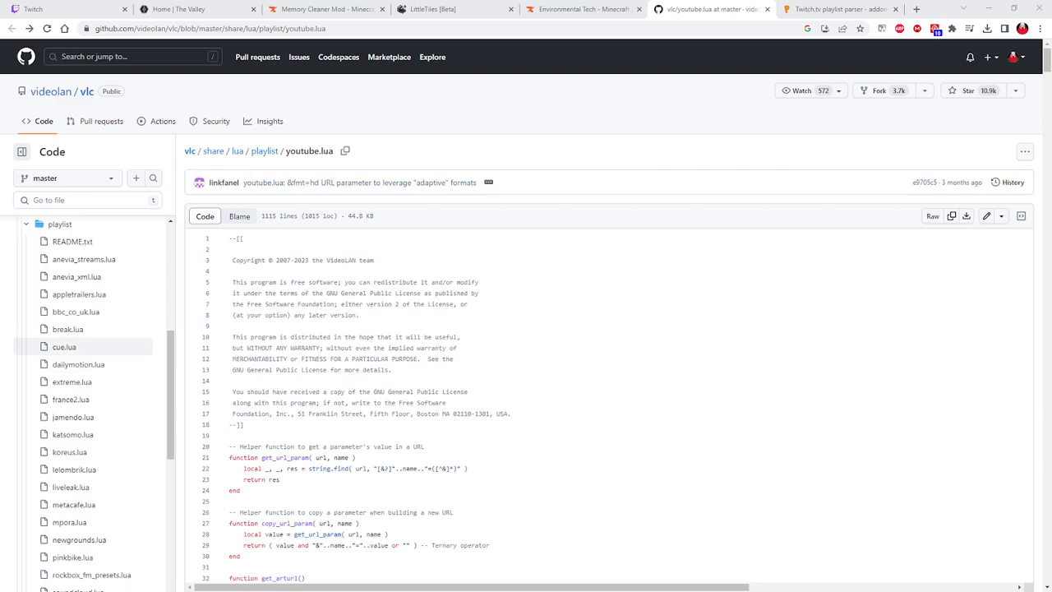
Scroll the playlist folder file tree down to reach twitch.lua.
{"action": "scroll", "scroll_direction": "down", "scroll_amount": 3}
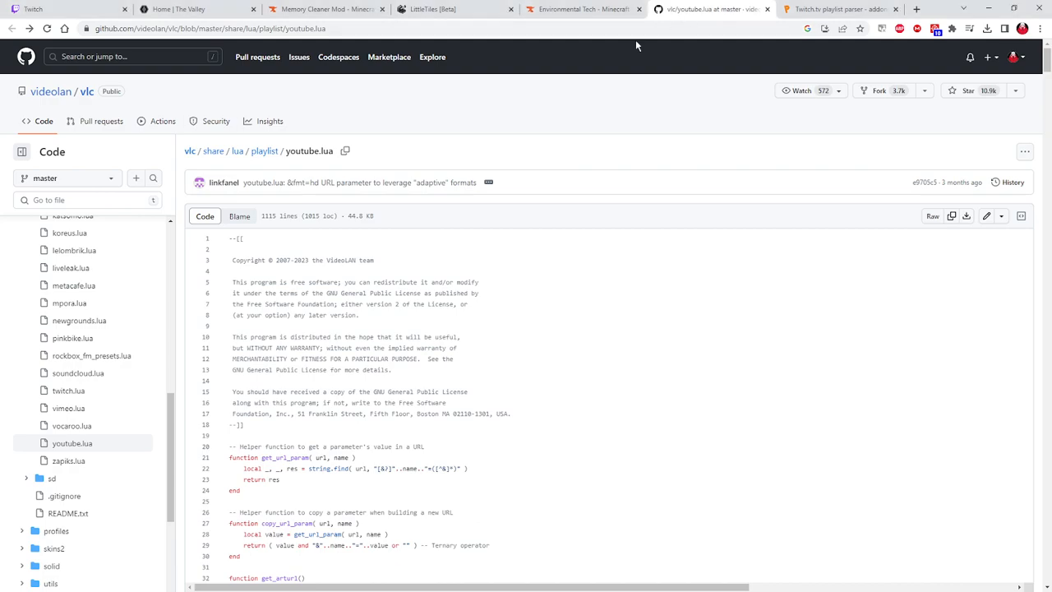
{"action": "mouse_move", "coordinate": [78, 443]}
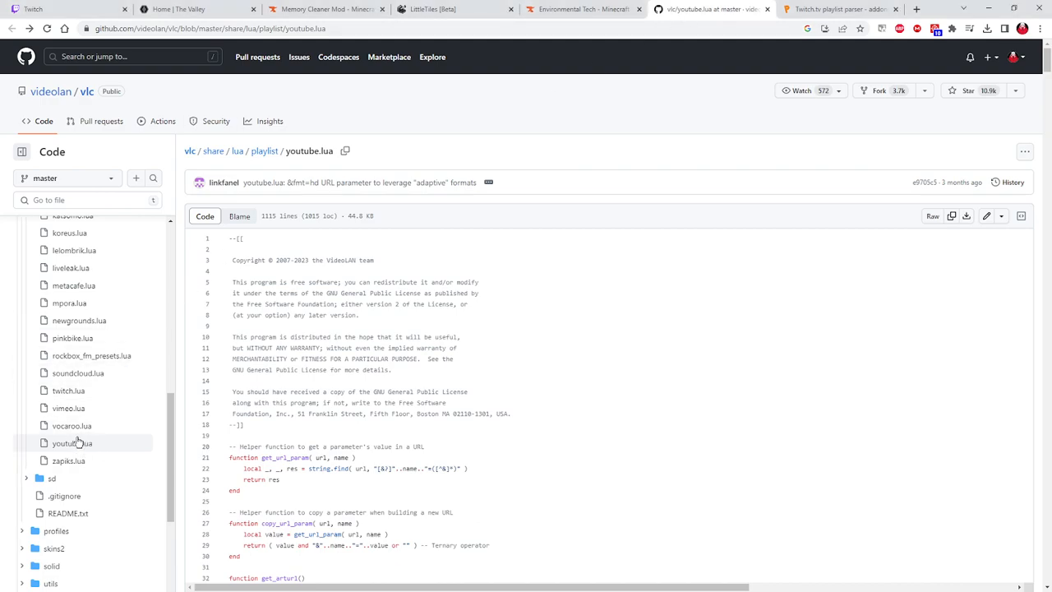
{"action": "mouse_move", "coordinate": [76, 444]}
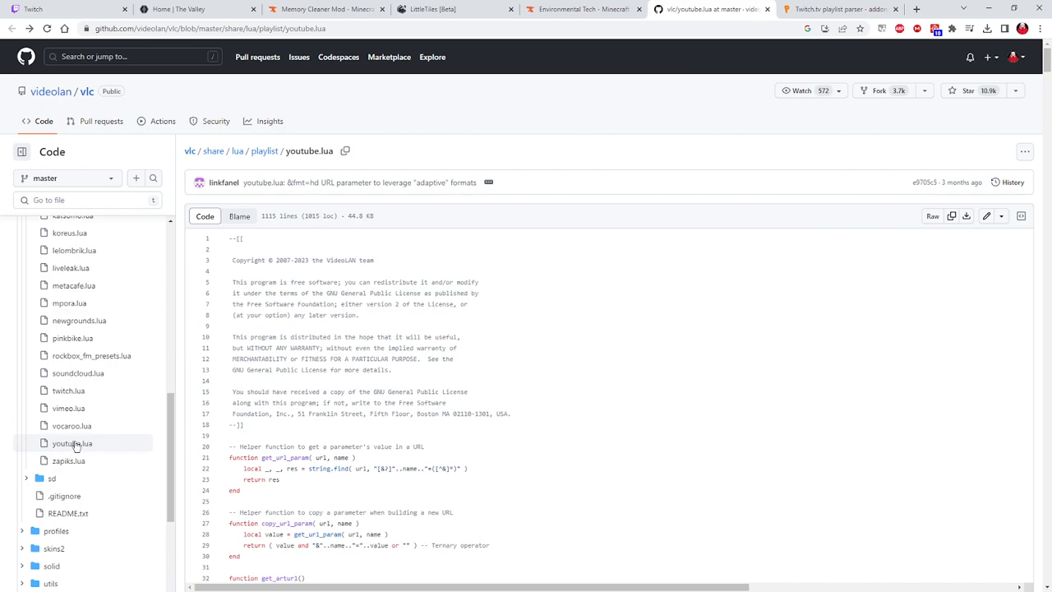
{"action": "mouse_move", "coordinate": [76, 446]}
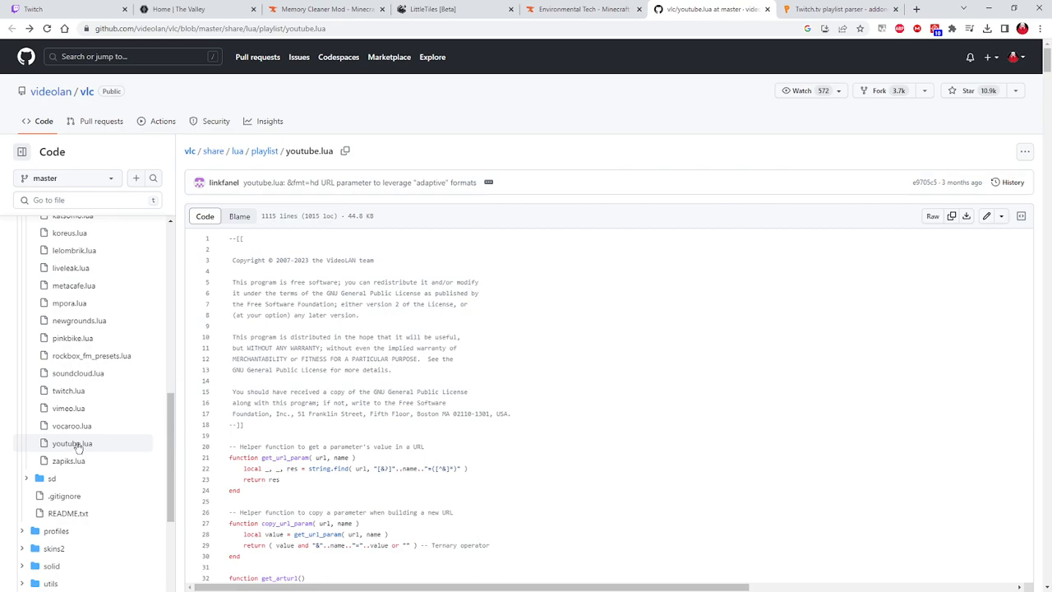
{"action": "mouse_move", "coordinate": [938, 236]}
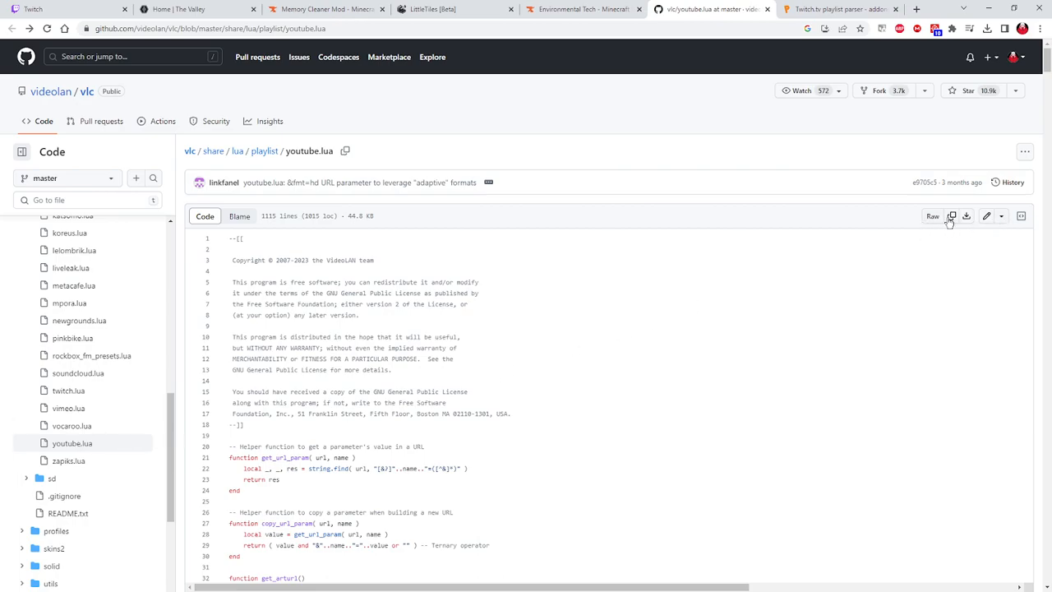
{"action": "mouse_move", "coordinate": [951, 216]}
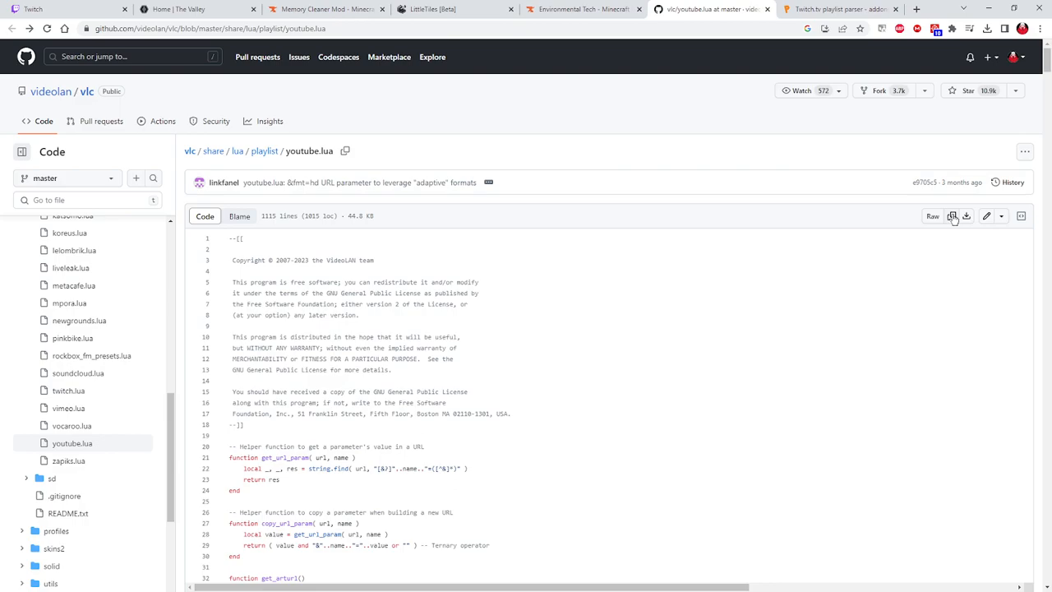
{"action": "mouse_move", "coordinate": [966, 216]}
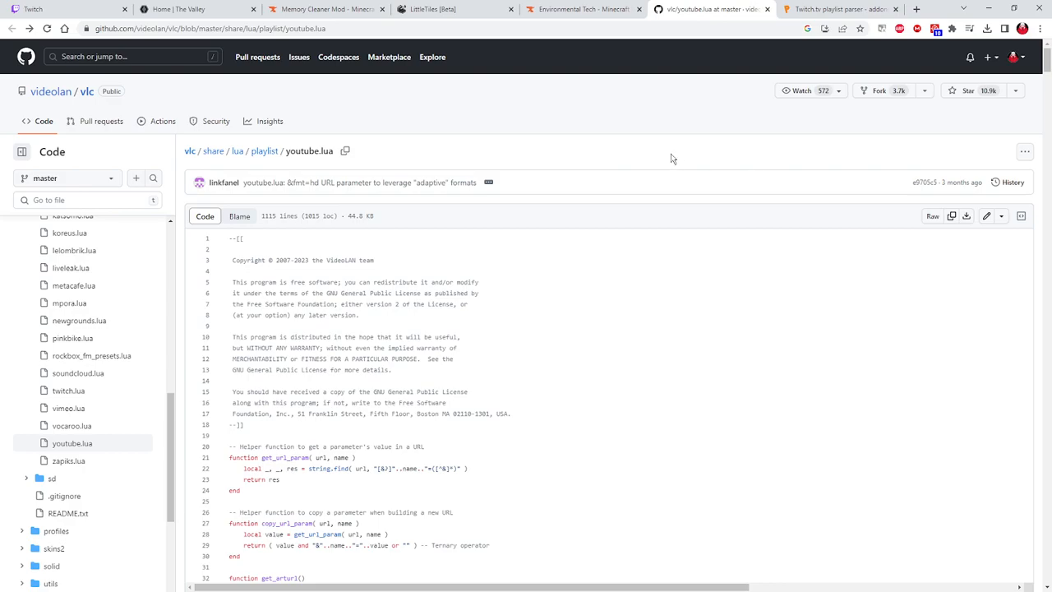
{"action": "mouse_move", "coordinate": [592, 164]}
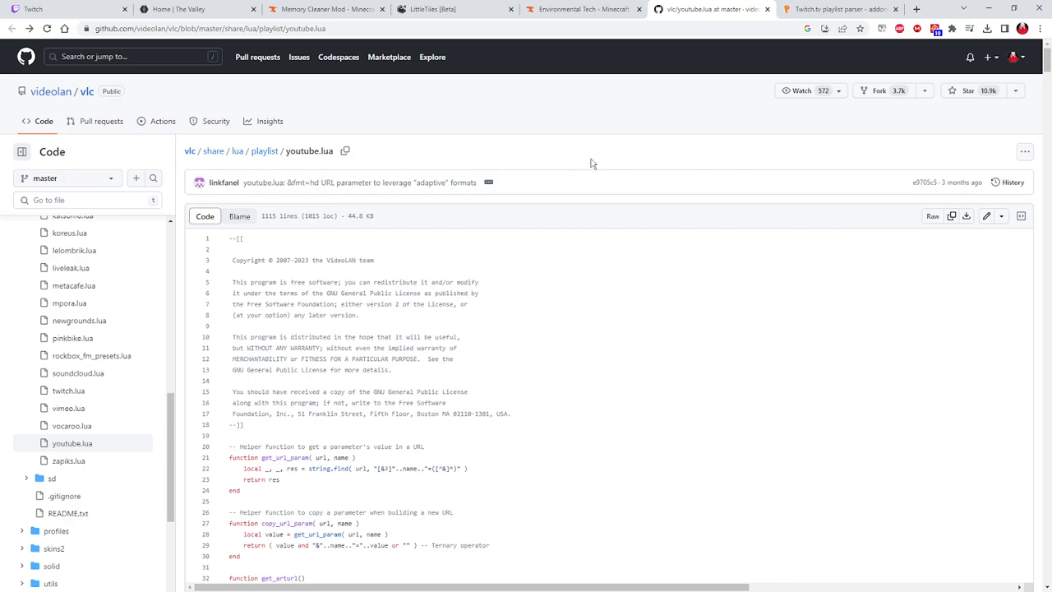
{"action": "mouse_move", "coordinate": [570, 156]}
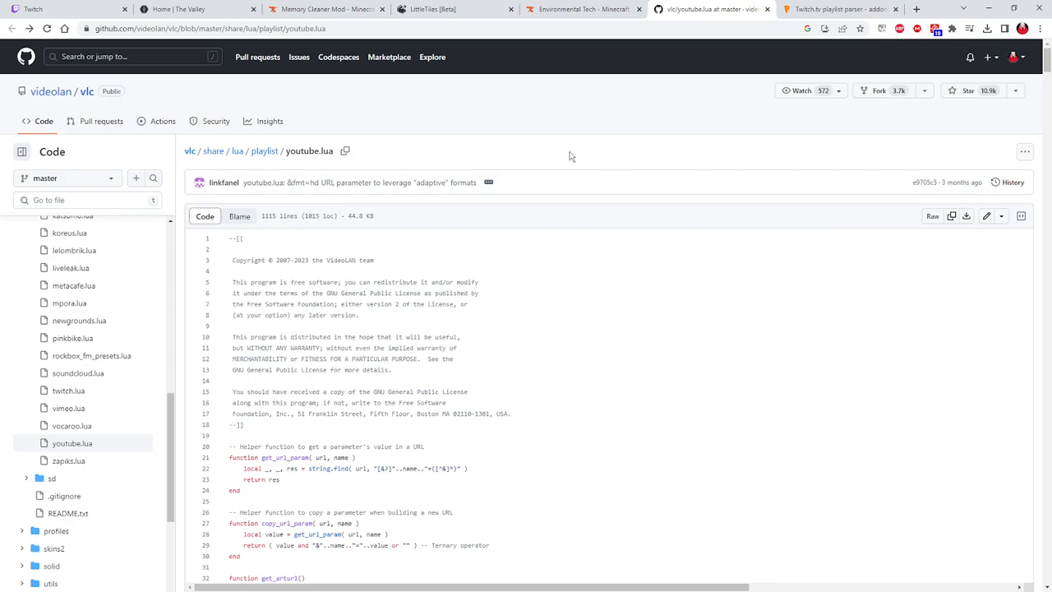
{"action": "mouse_move", "coordinate": [558, 153]}
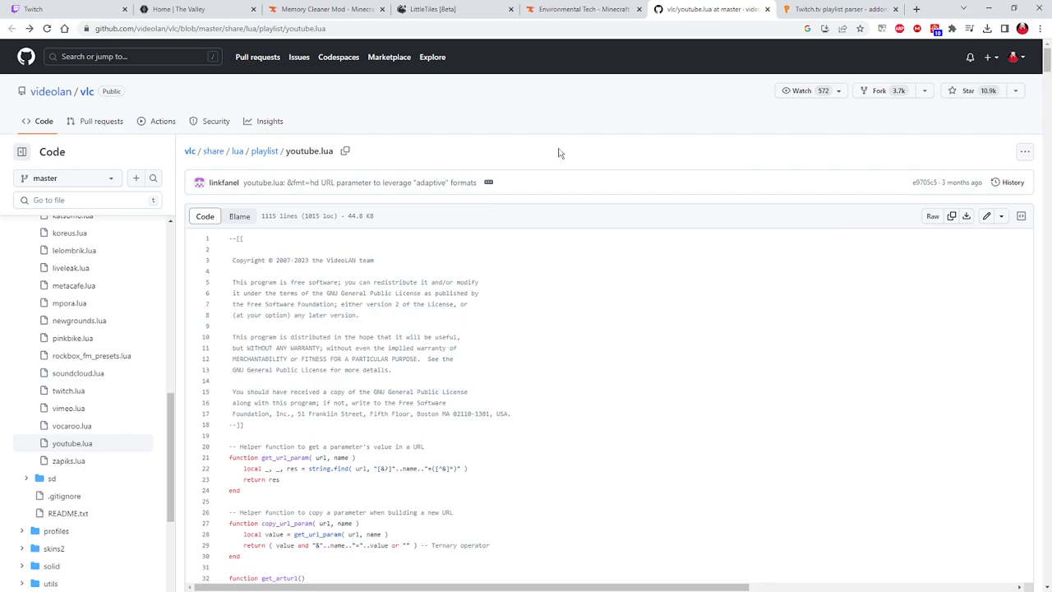
{"action": "mouse_move", "coordinate": [564, 143]}
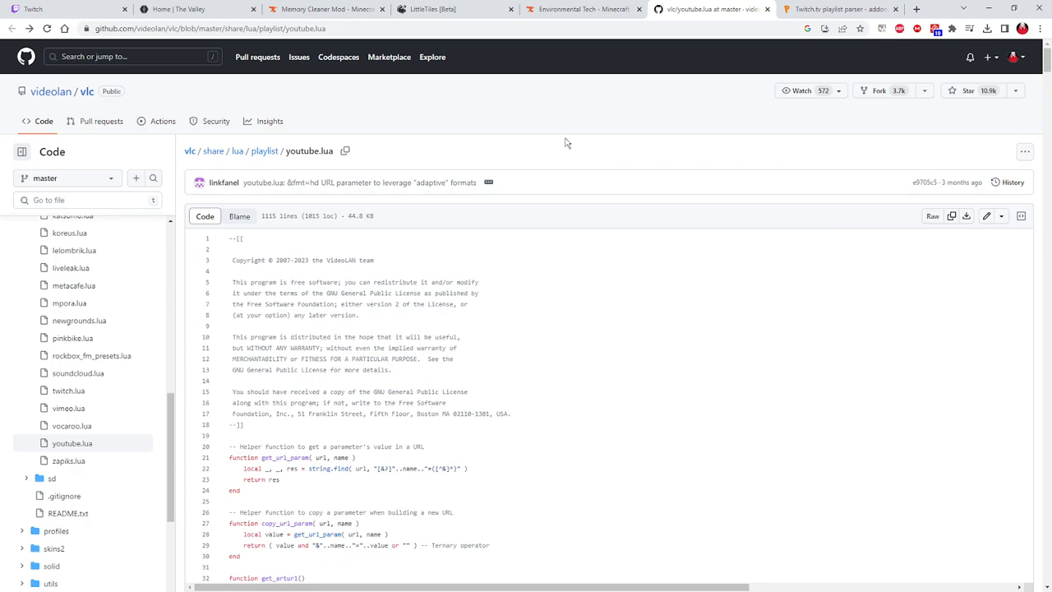
{"action": "mouse_move", "coordinate": [581, 141]}
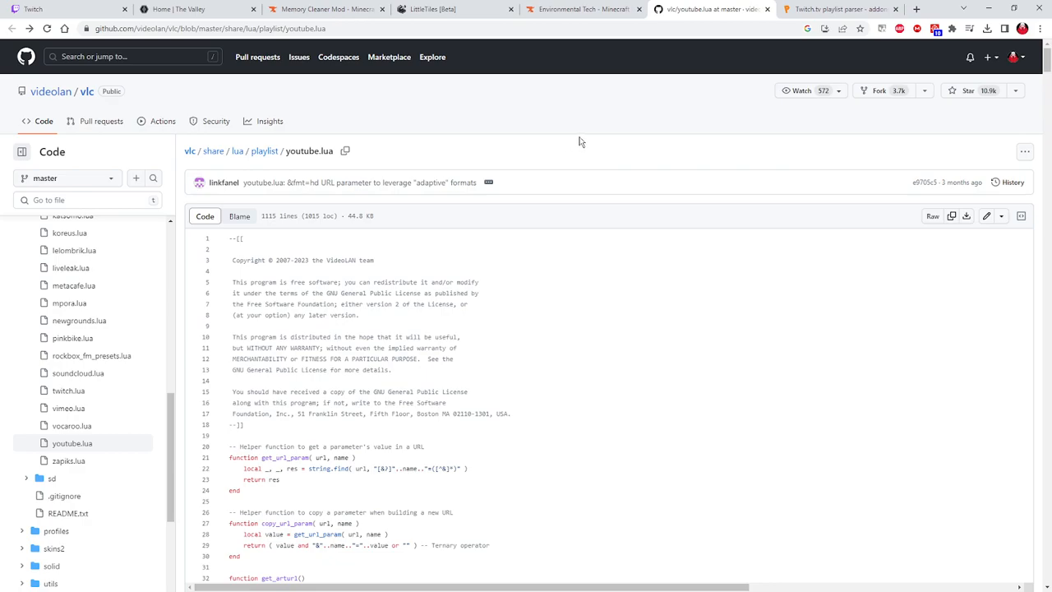
{"action": "mouse_move", "coordinate": [97, 443]}
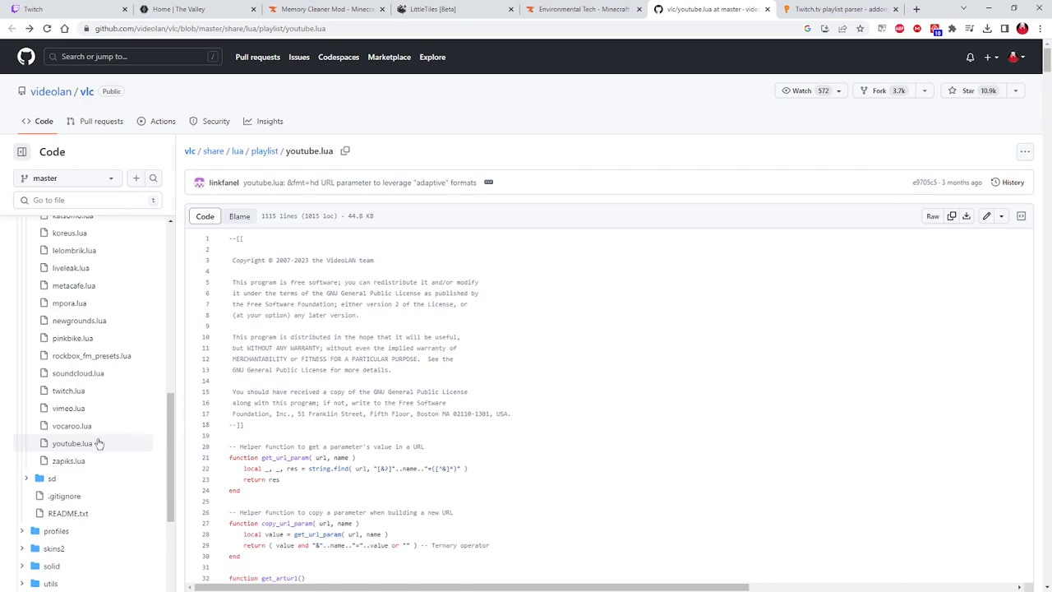
{"action": "mouse_move", "coordinate": [68, 390]}
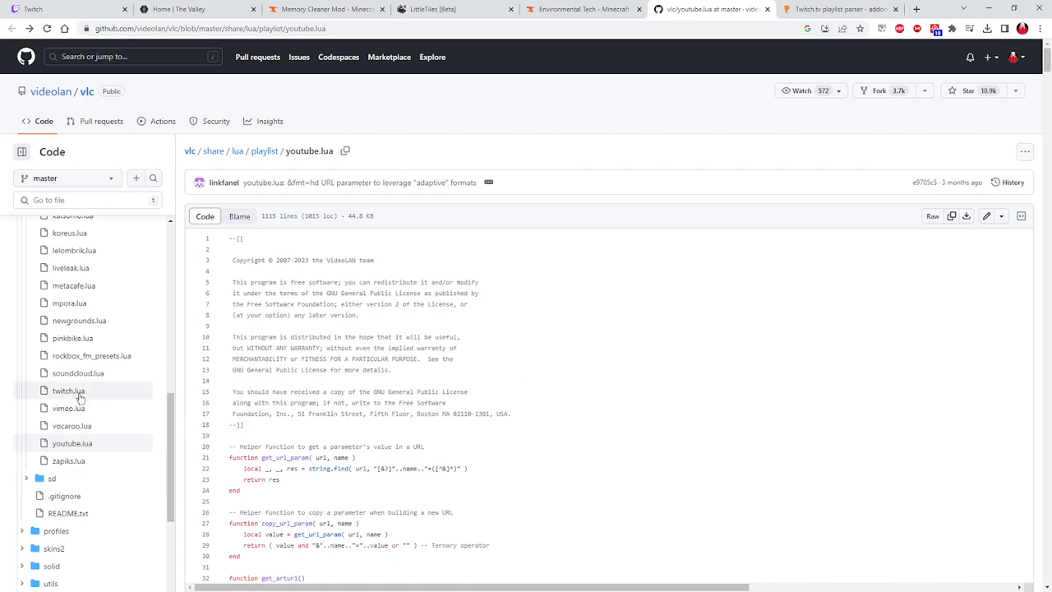
{"action": "mouse_move", "coordinate": [79, 398]}
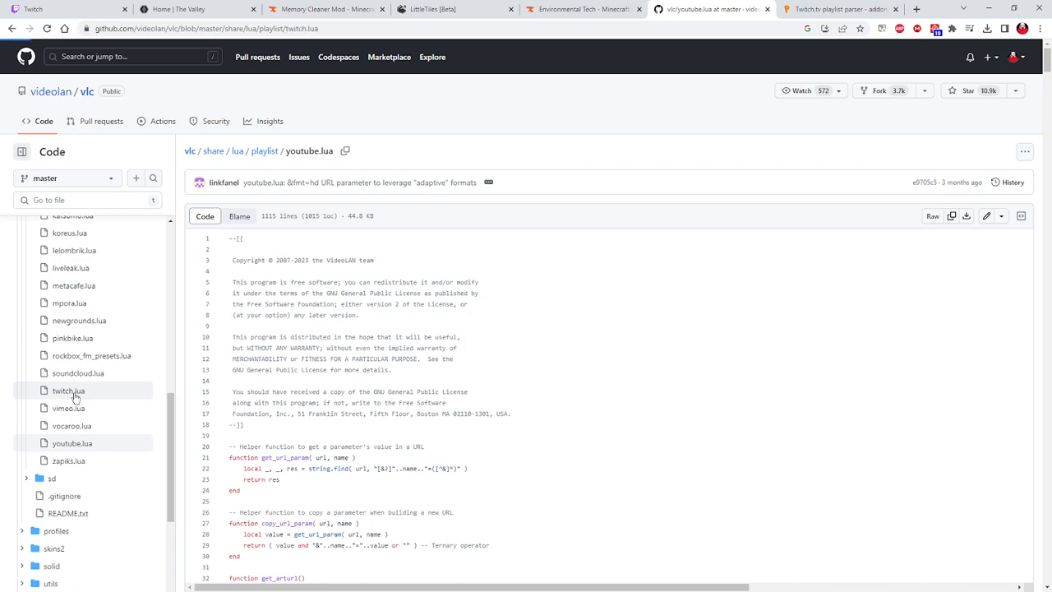
Open twitch.lua's source, then switch to the Twitch.tv playlist parser add-on tab.
{"action": "left_click", "coordinate": [68, 390]}
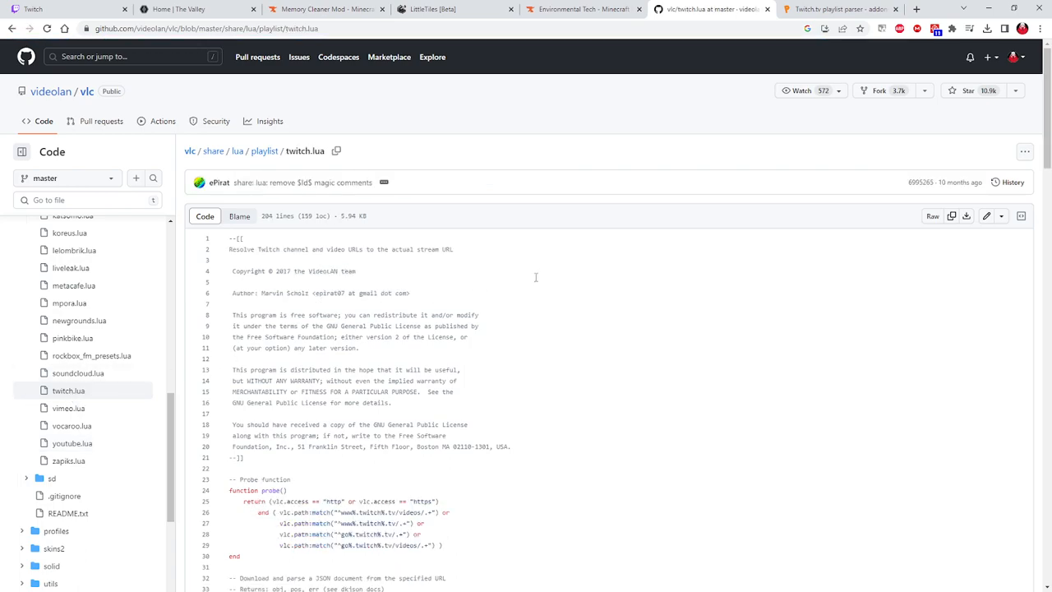
{"action": "mouse_move", "coordinate": [967, 216]}
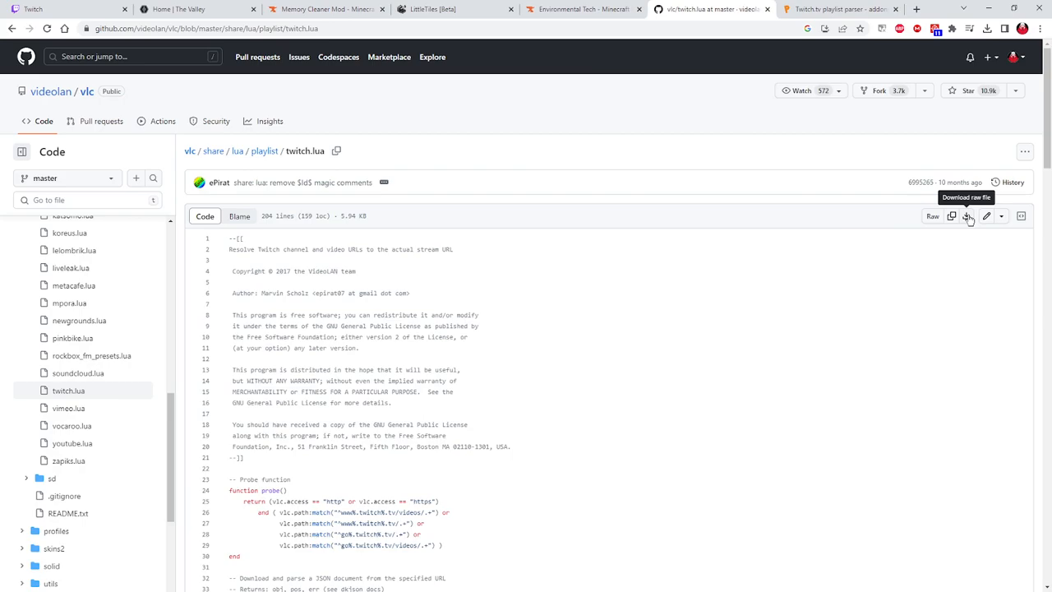
{"action": "mouse_move", "coordinate": [767, 62]}
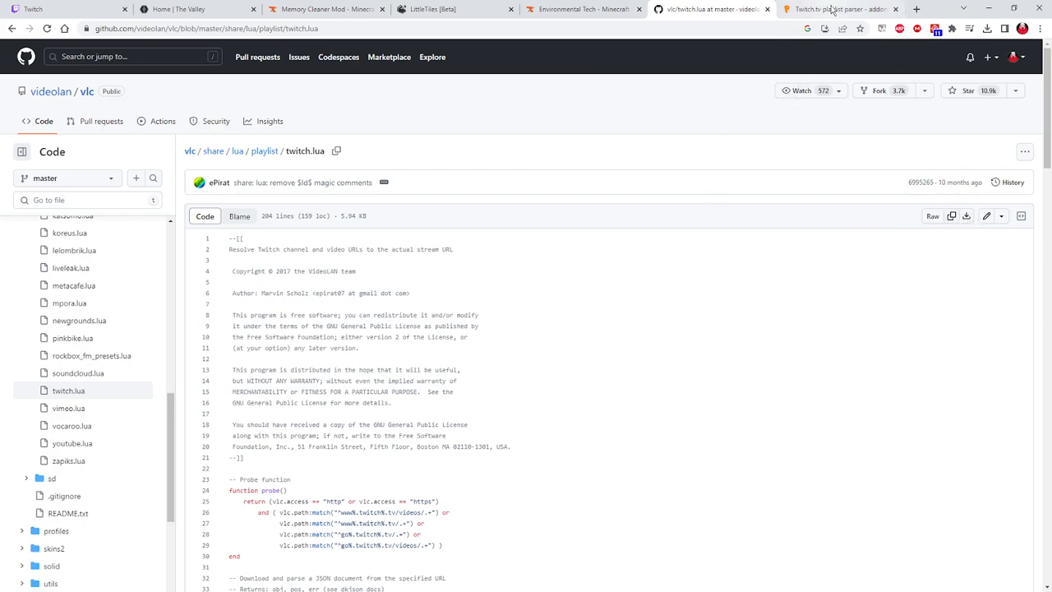
{"action": "left_click", "coordinate": [838, 9]}
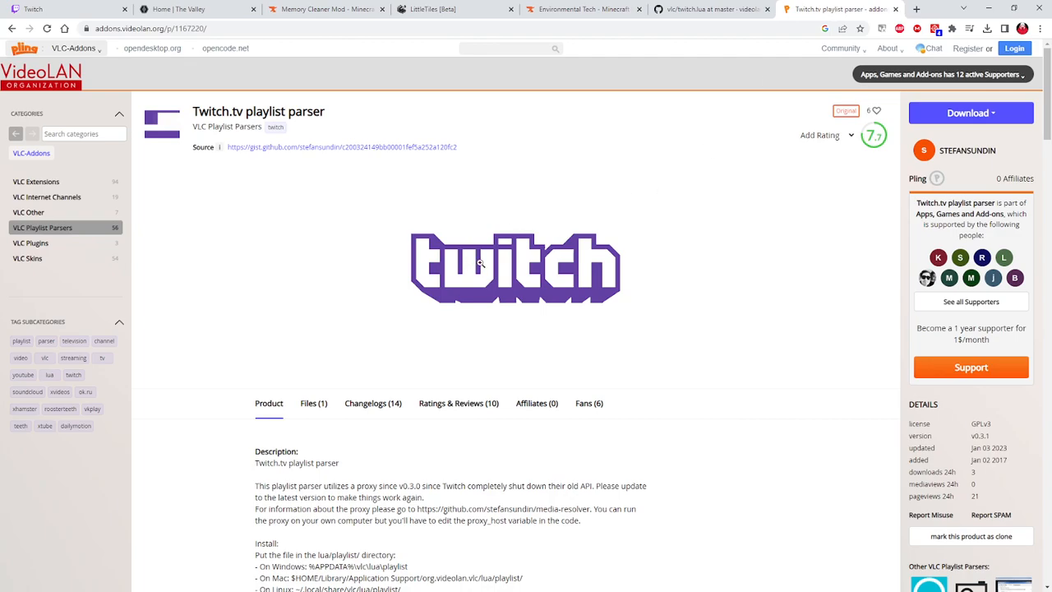
{"action": "mouse_move", "coordinate": [484, 281]}
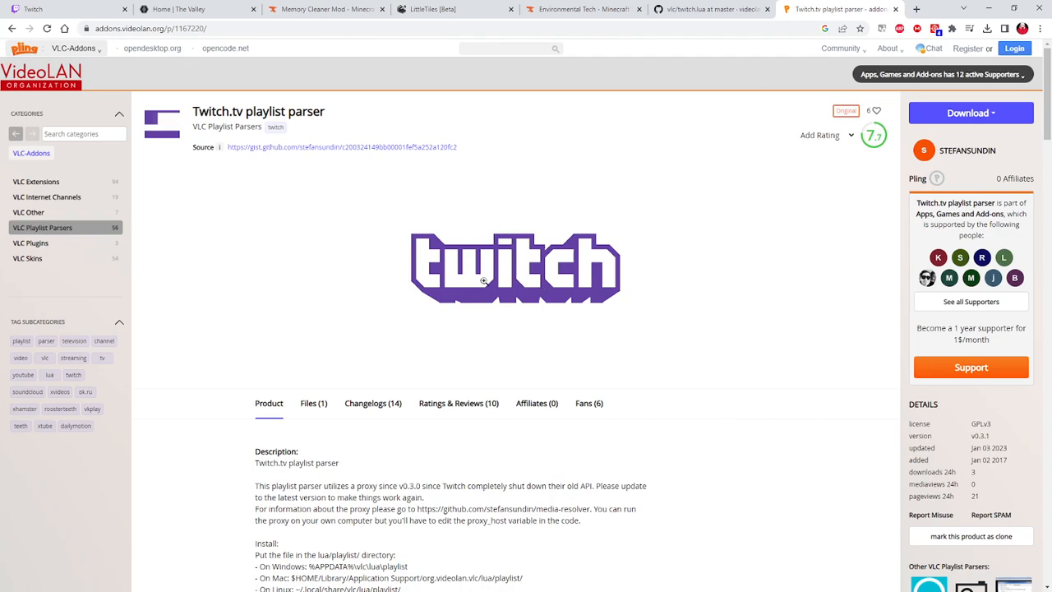
{"action": "mouse_move", "coordinate": [489, 177]}
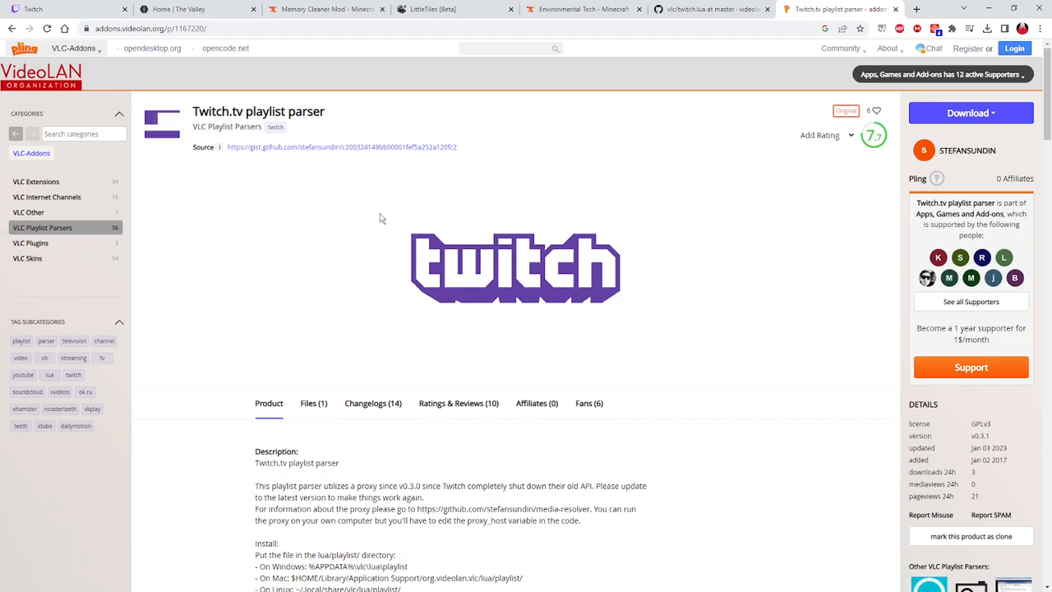
{"action": "mouse_move", "coordinate": [666, 304]}
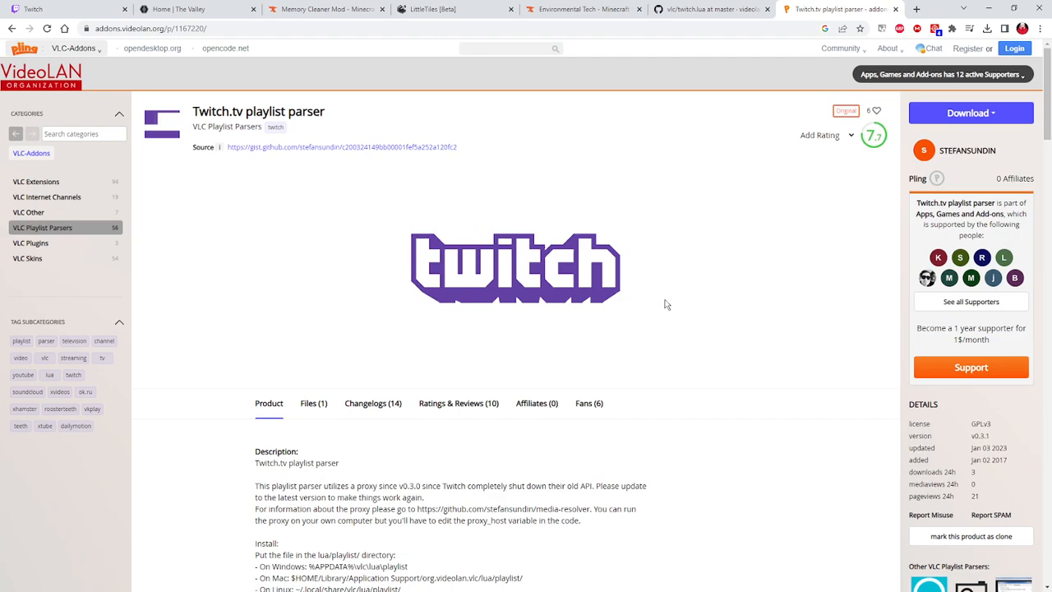
{"action": "mouse_move", "coordinate": [578, 274]}
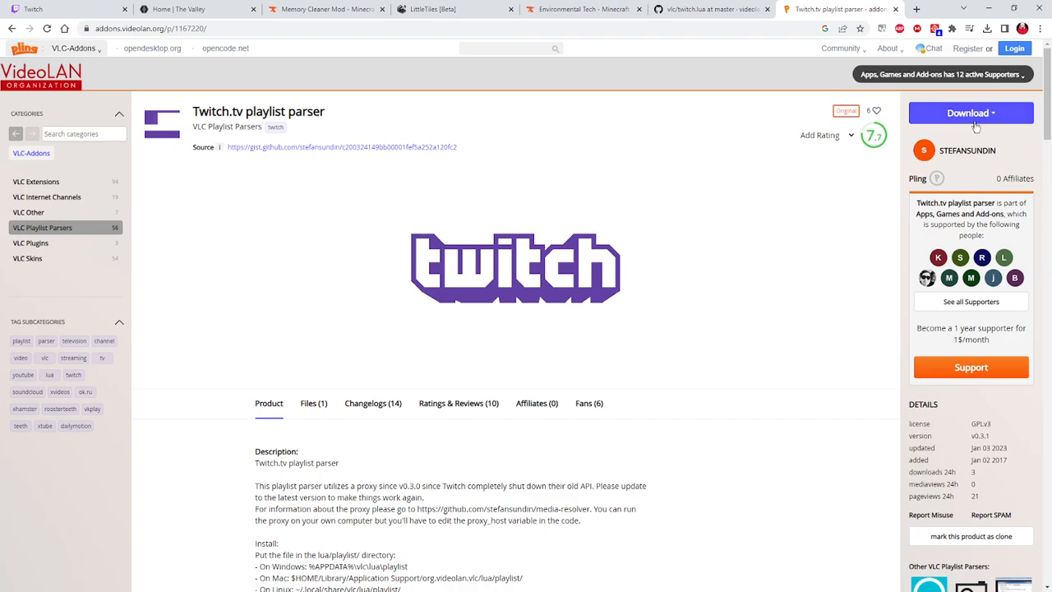
Open the Twitch.tv parser's download menu listing twitch.lua.
{"action": "left_click", "coordinate": [971, 113]}
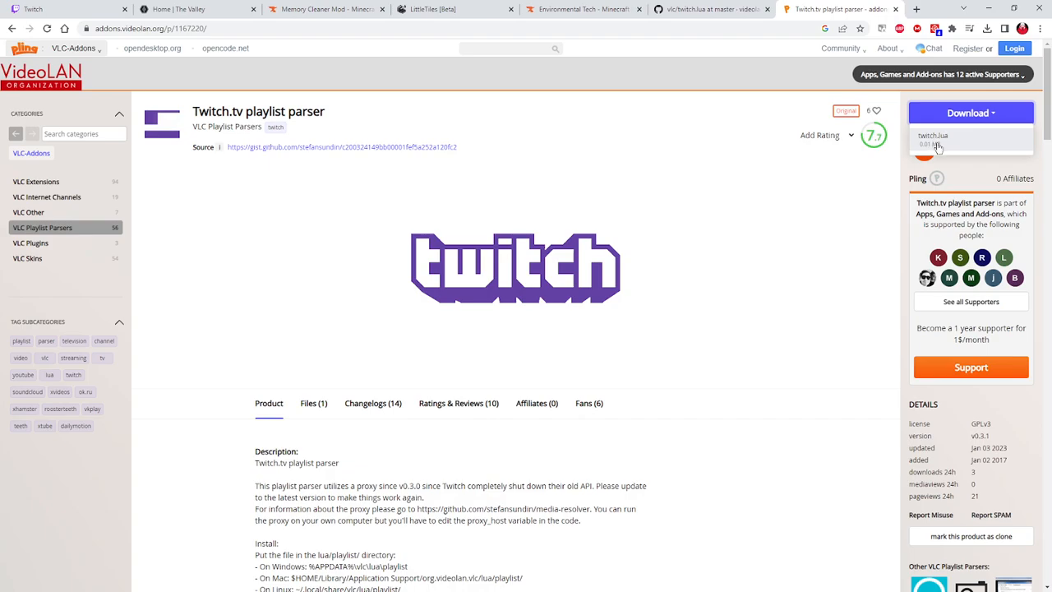
{"action": "mouse_move", "coordinate": [939, 148]}
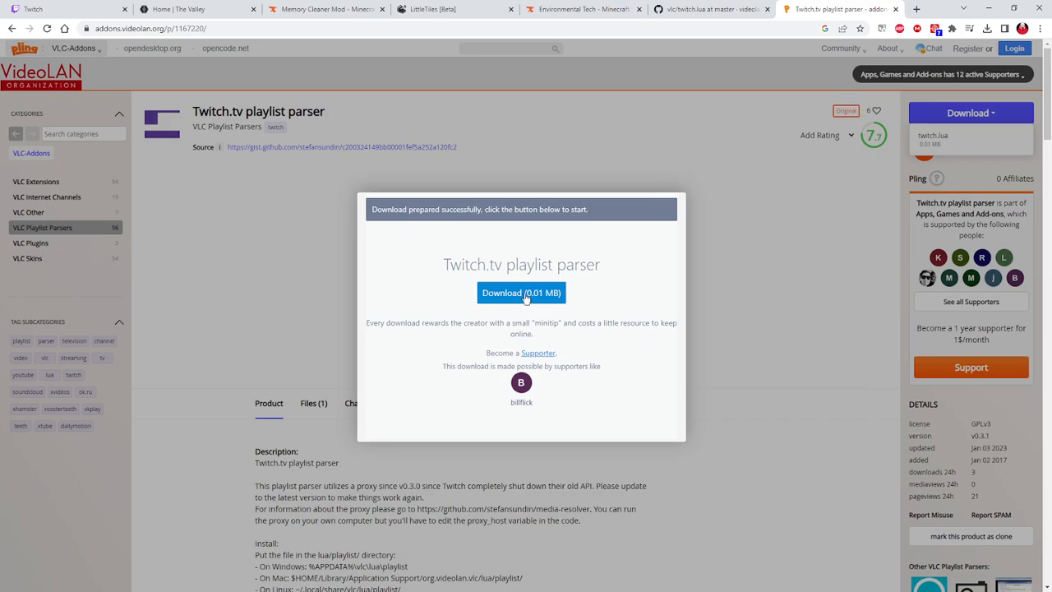
{"action": "mouse_move", "coordinate": [718, 284]}
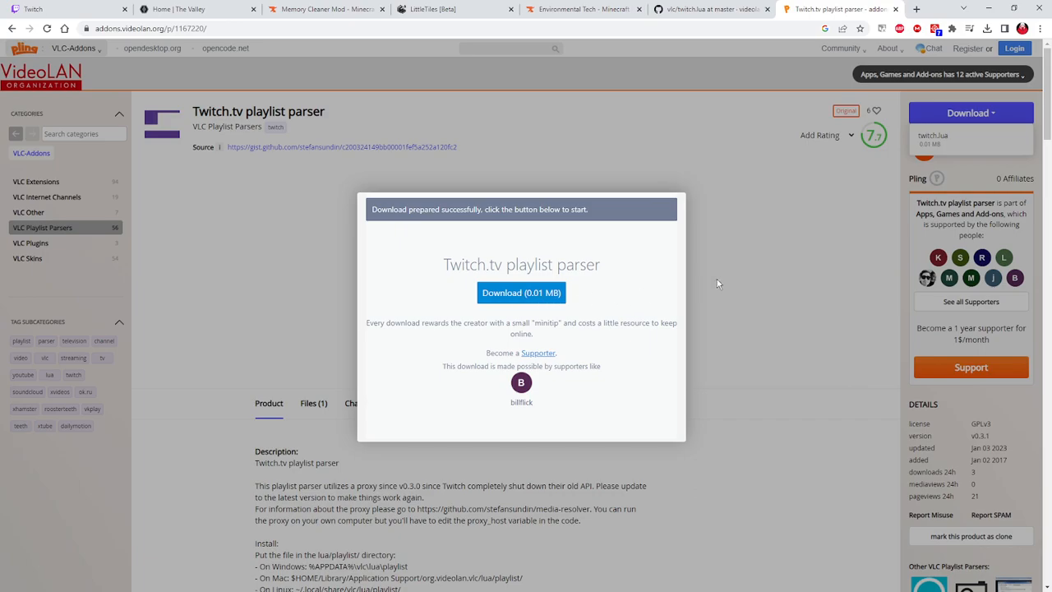
Dismiss the twitch.lua download-ready prompt to return to the parser page.
{"action": "left_click", "coordinate": [521, 292]}
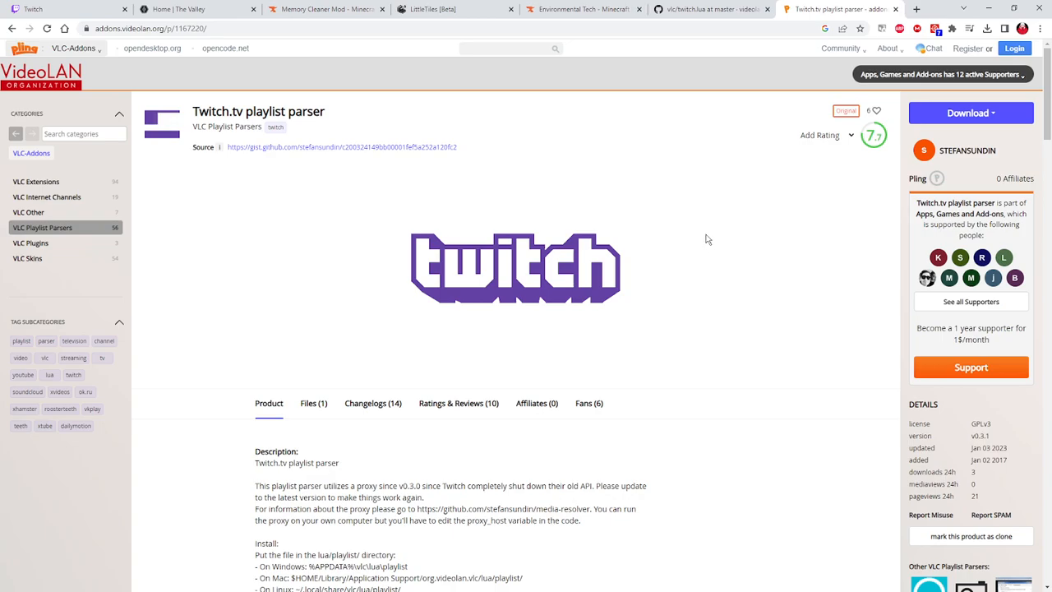
{"action": "mouse_move", "coordinate": [710, 100]}
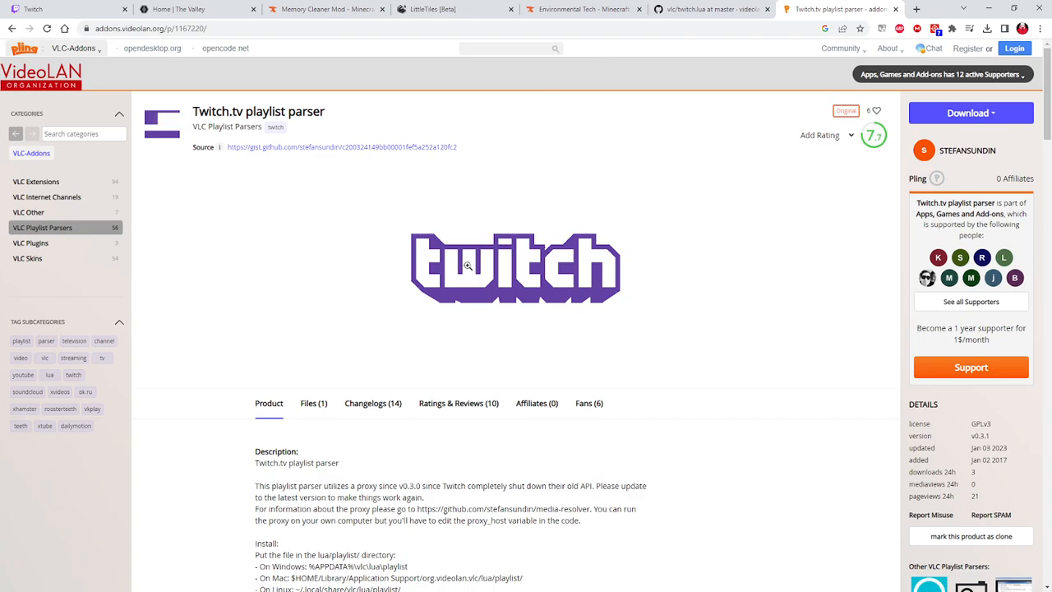
{"action": "mouse_move", "coordinate": [464, 248]}
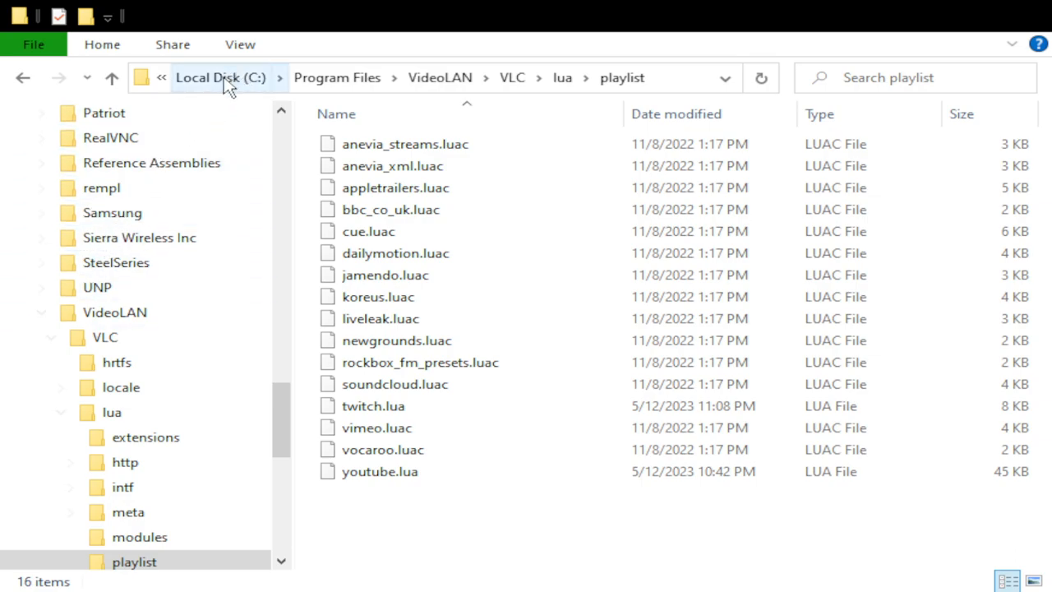
{"action": "mouse_move", "coordinate": [337, 77]}
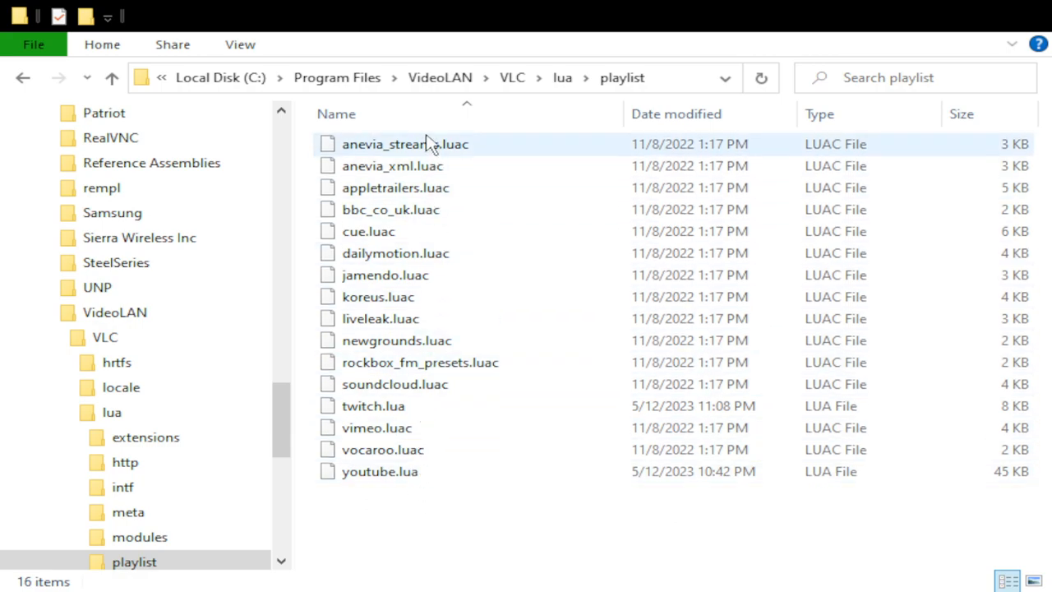
Browse to C:\Program Files\VideoLAN\VLC\lua\playlist and confirm twitch.lua and youtube.lua are present.
{"action": "left_click", "coordinate": [392, 165]}
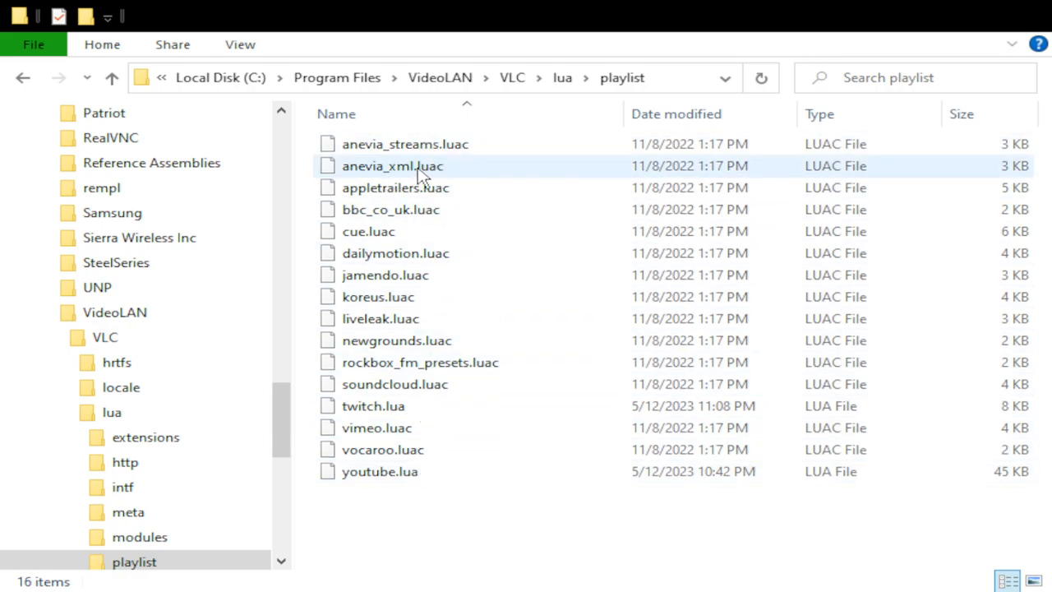
{"action": "mouse_move", "coordinate": [439, 179]}
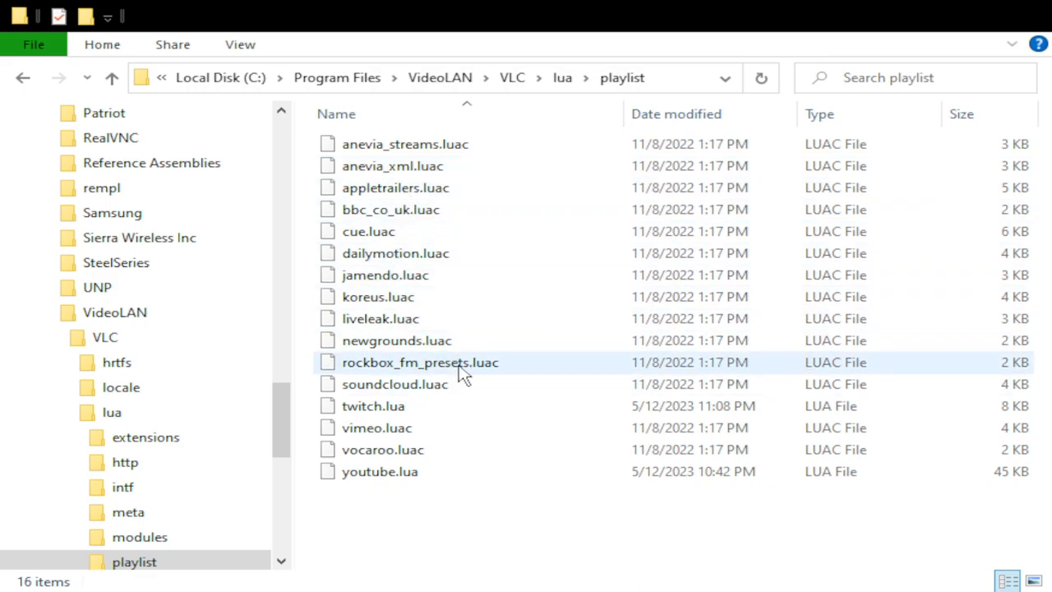
{"action": "mouse_move", "coordinate": [419, 363]}
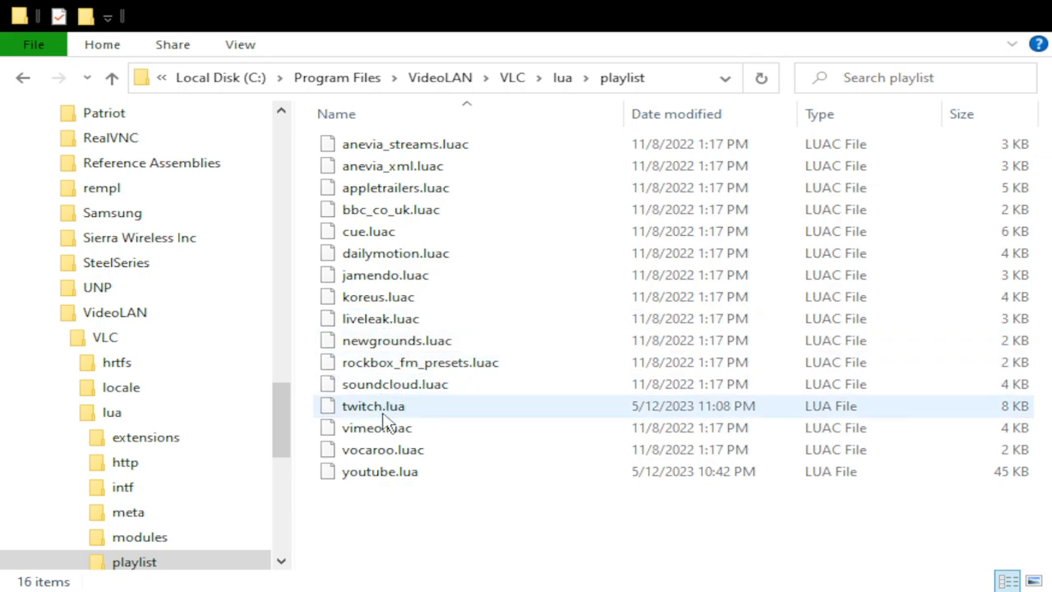
{"action": "left_click", "coordinate": [380, 471]}
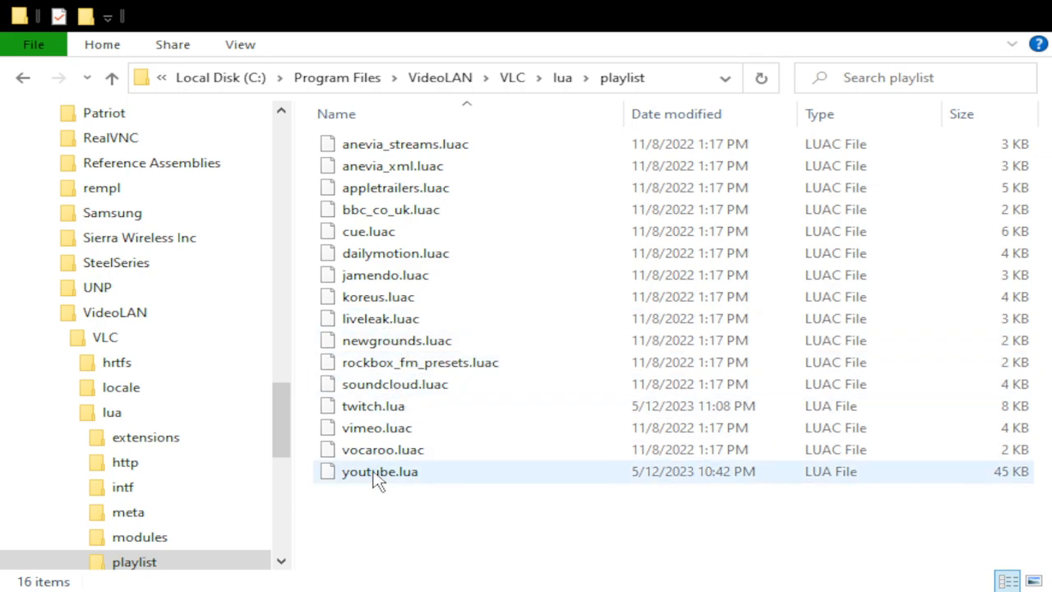
{"action": "mouse_move", "coordinate": [424, 481]}
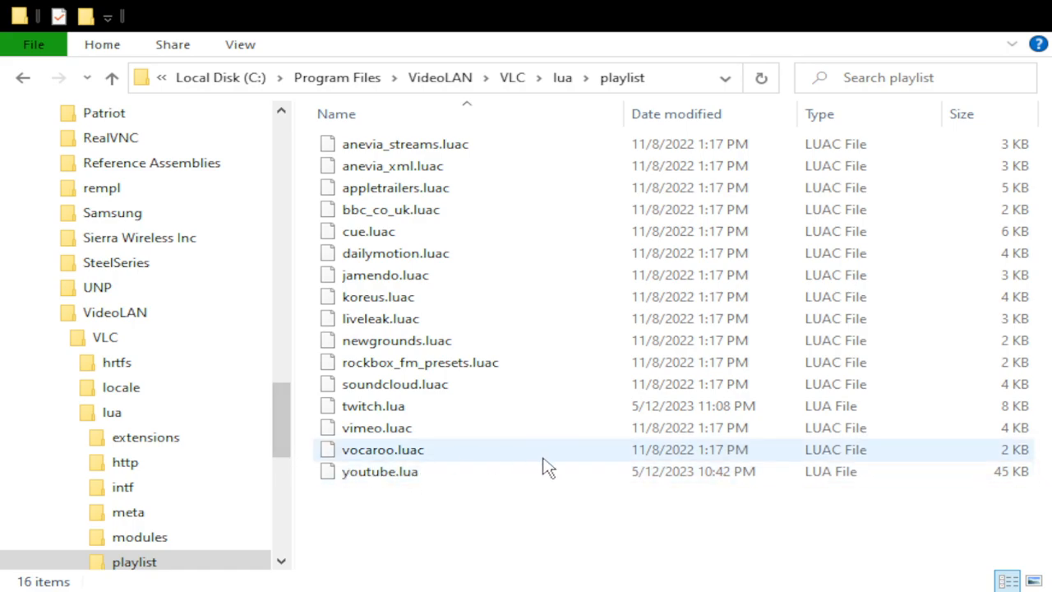
{"action": "mouse_move", "coordinate": [541, 468]}
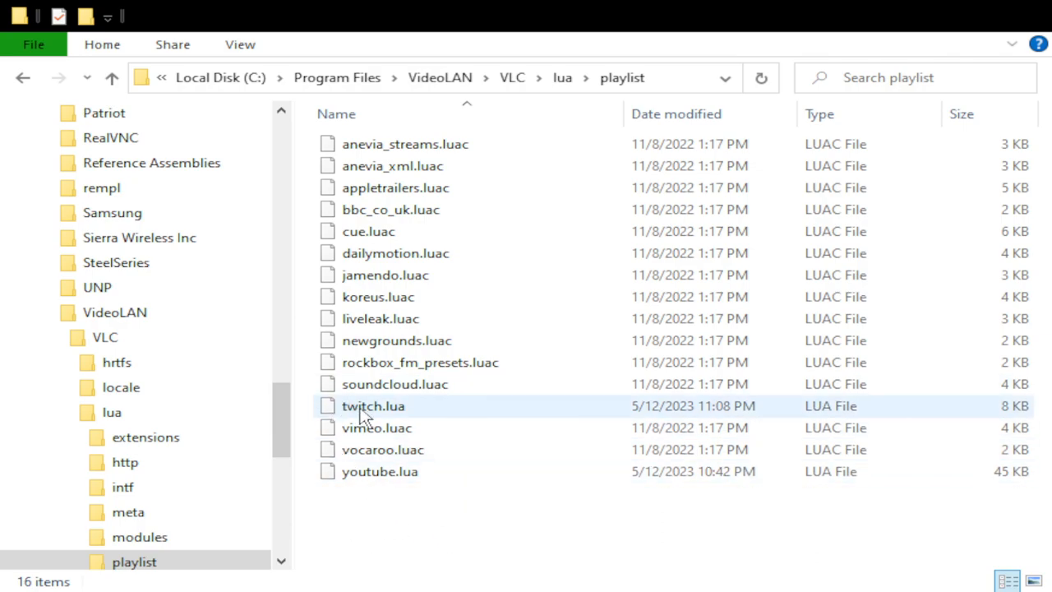
{"action": "left_click", "coordinate": [380, 471]}
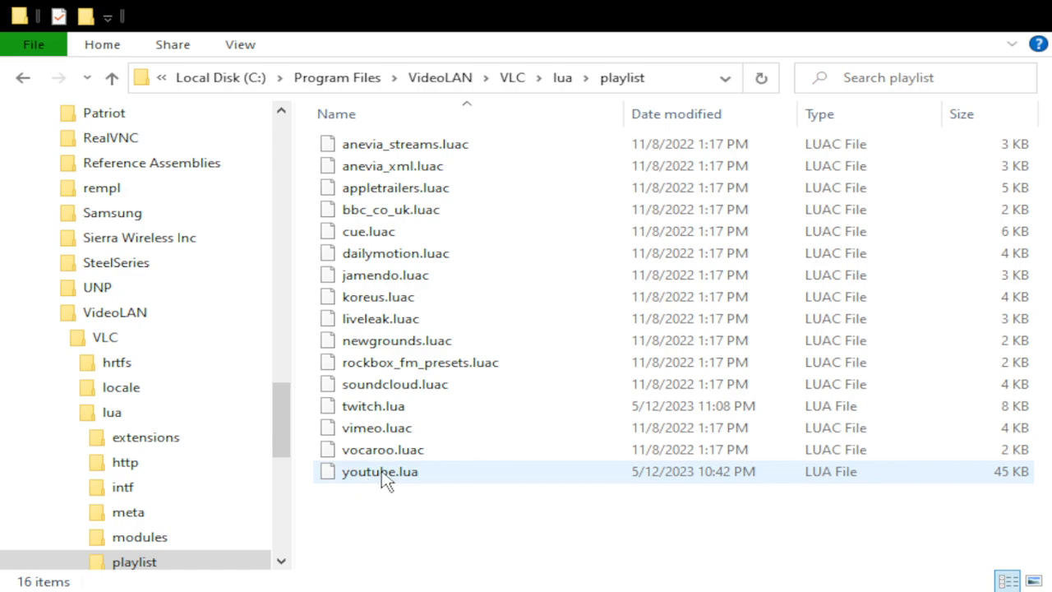
{"action": "mouse_move", "coordinate": [374, 478]}
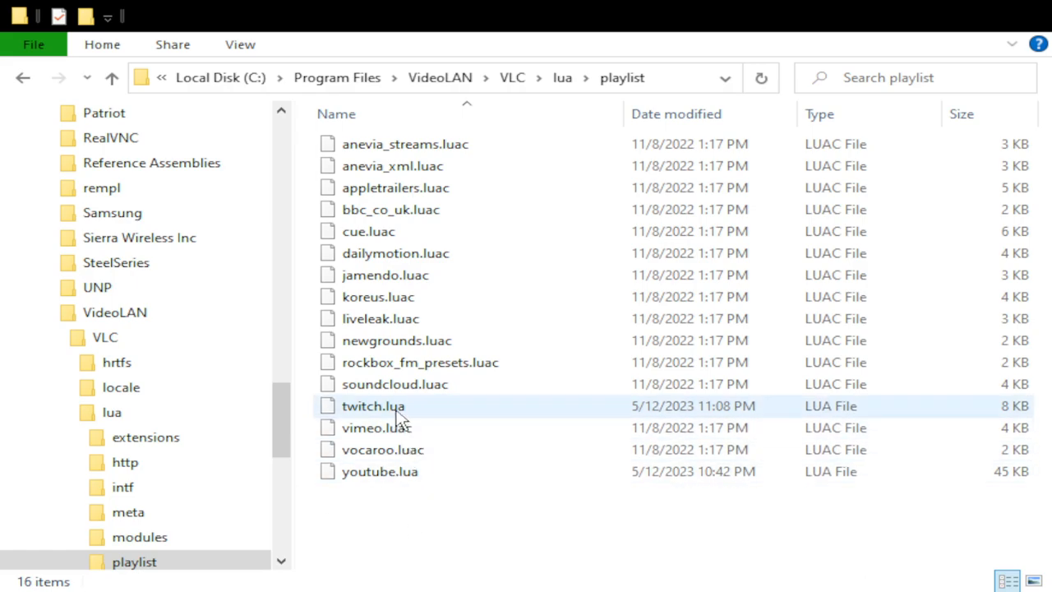
{"action": "mouse_move", "coordinate": [504, 408]}
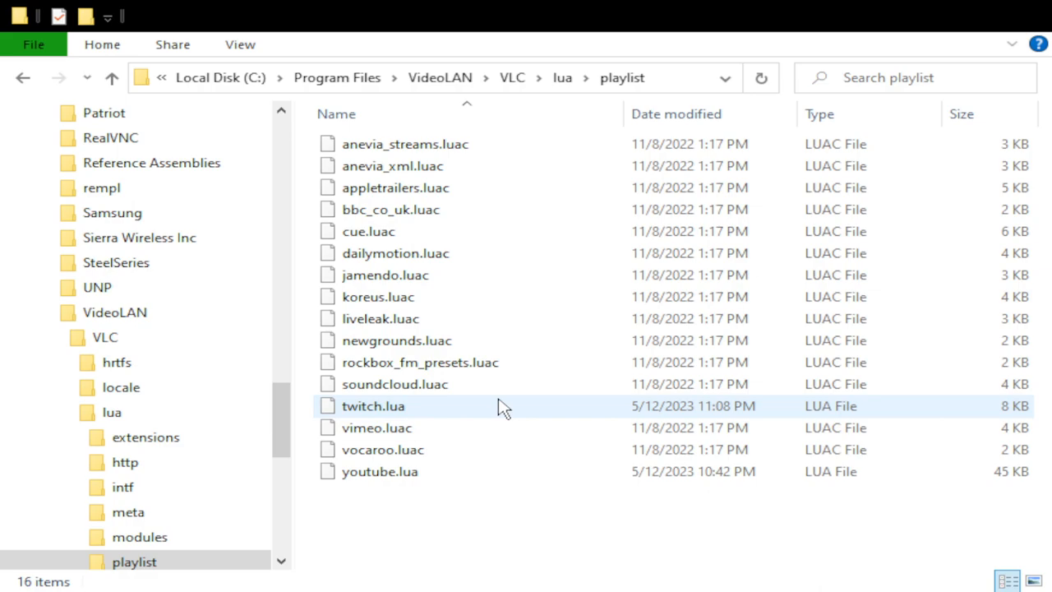
{"action": "left_click", "coordinate": [503, 527]}
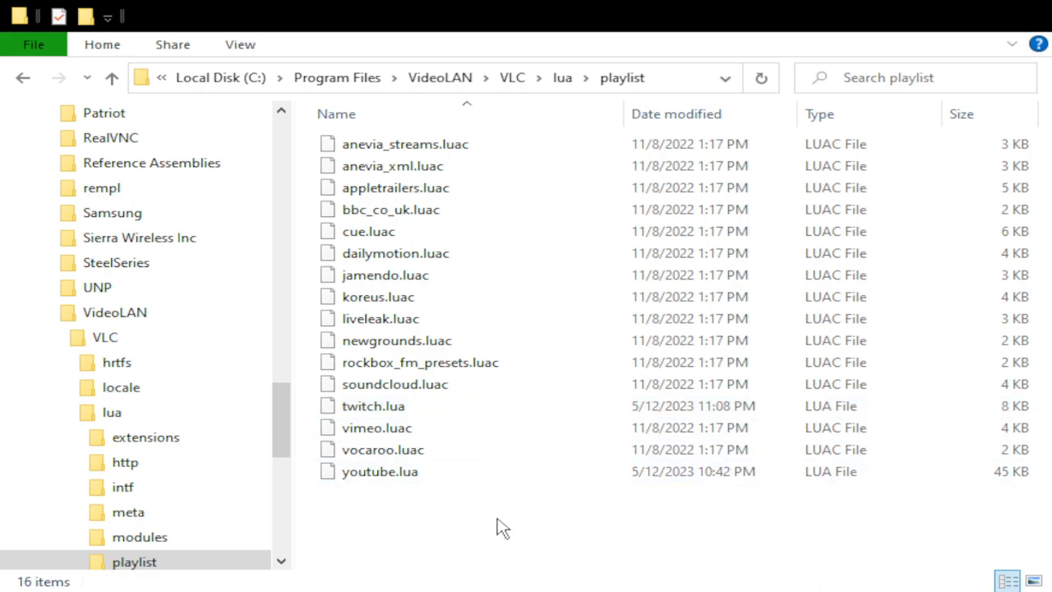
{"action": "mouse_move", "coordinate": [647, 504]}
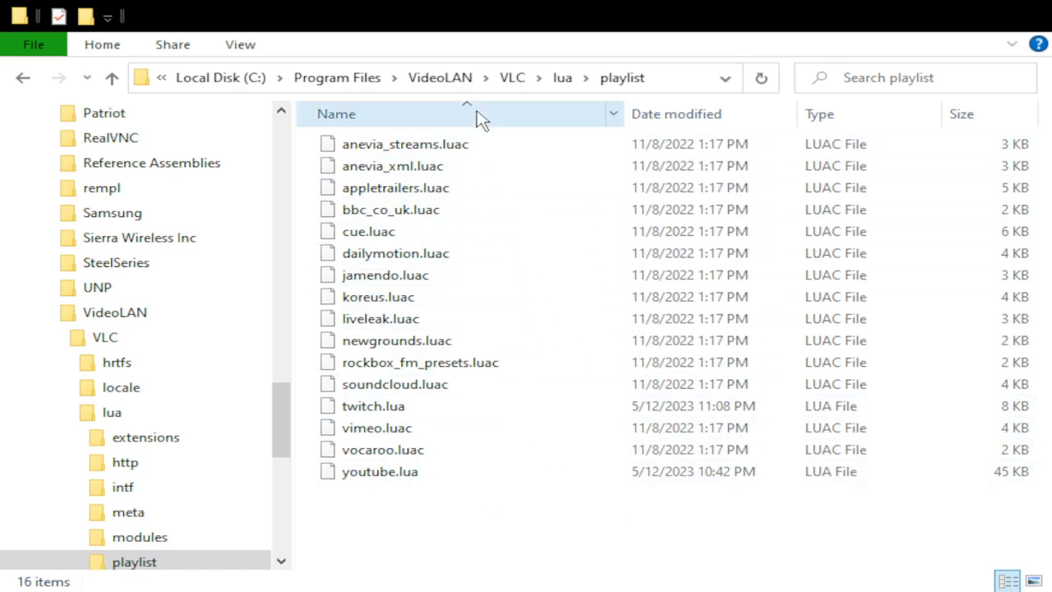
{"action": "mouse_move", "coordinate": [479, 56]}
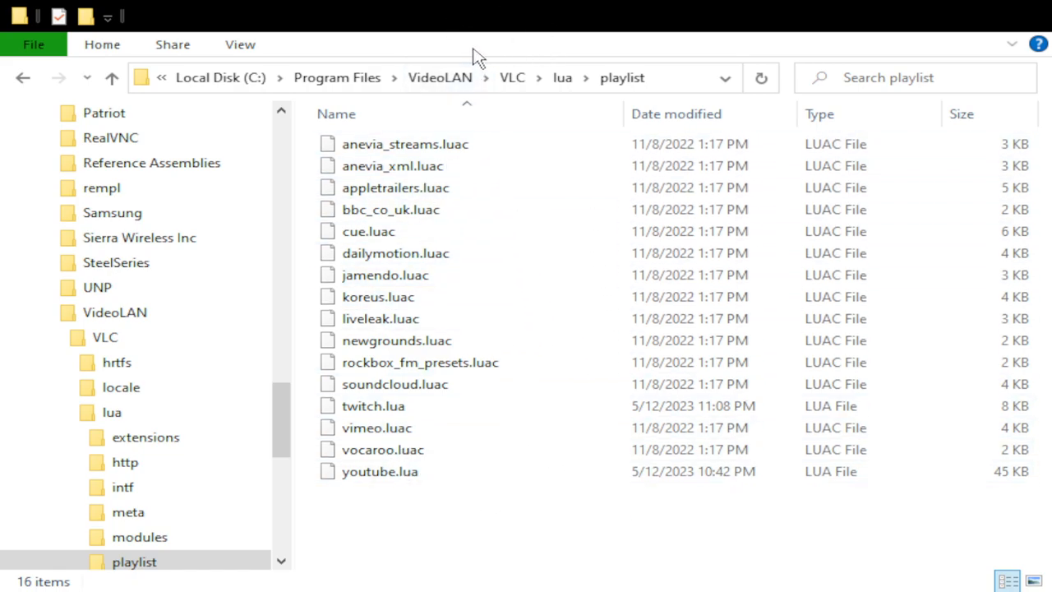
{"action": "mouse_move", "coordinate": [526, 517]}
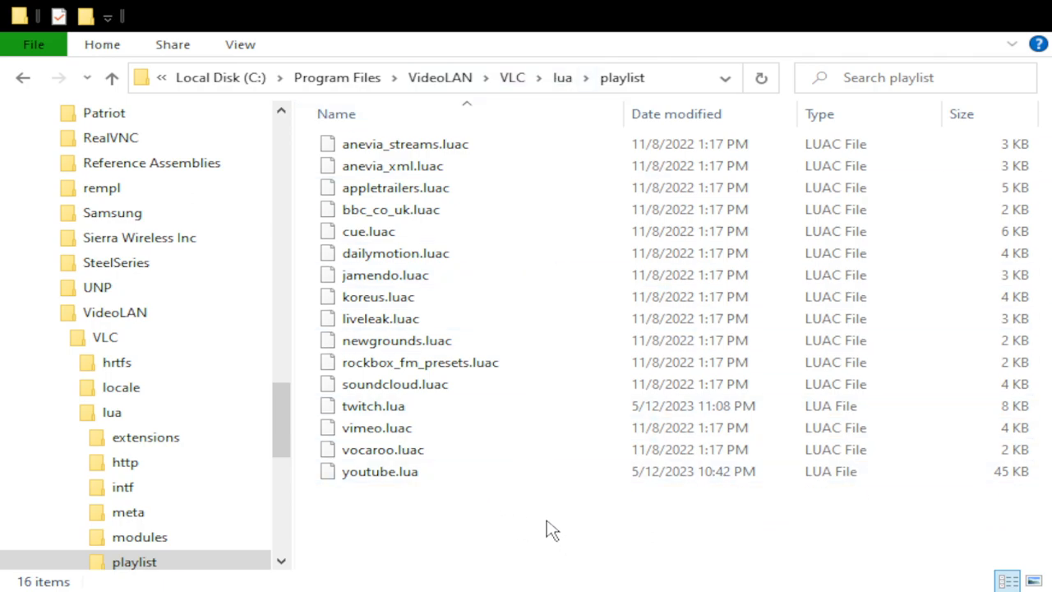
{"action": "mouse_move", "coordinate": [442, 505]}
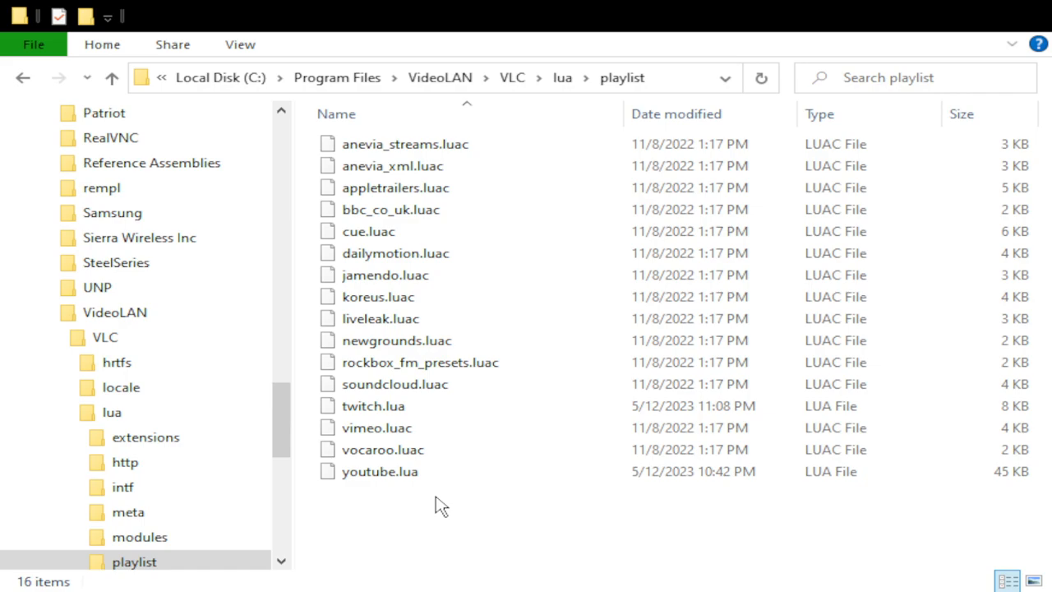